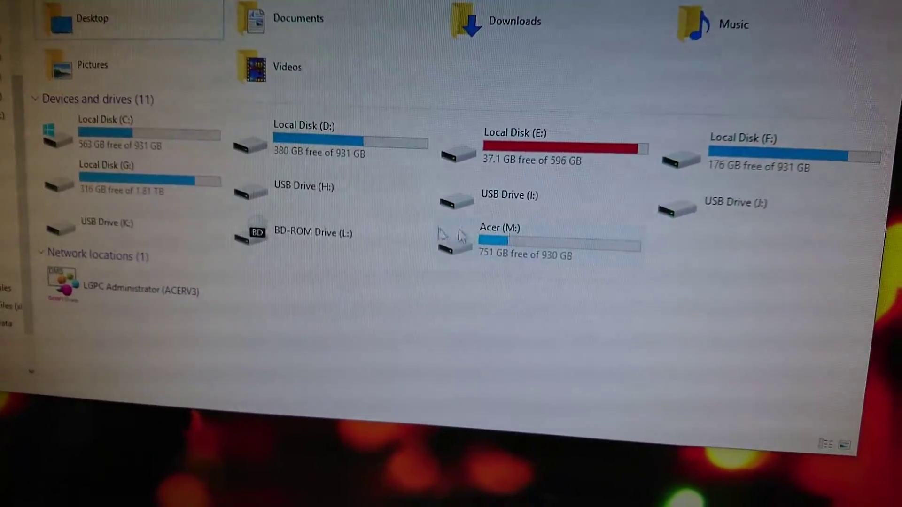
- Open the cloned Acer (M:) drive, 751 GB free of 930 GB, from This PC
double_click(499, 235)
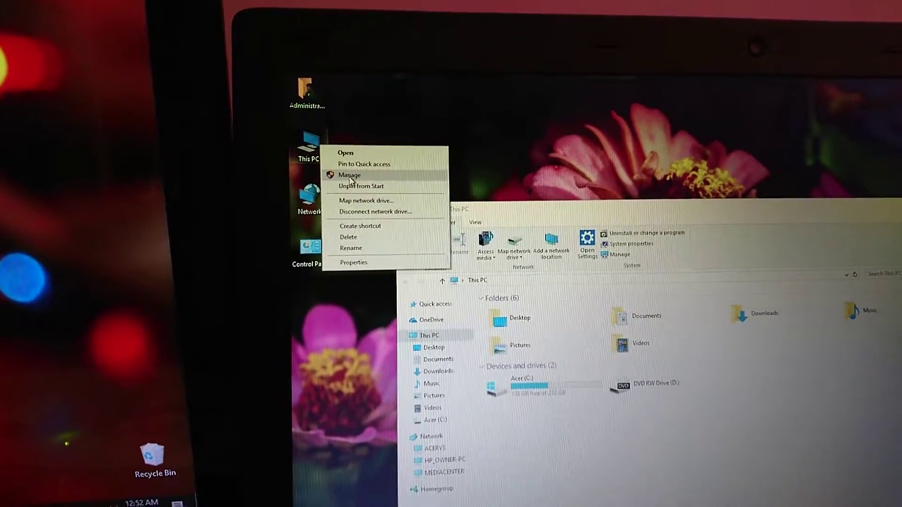
- Launch Computer Management from the This PC context menu
click(350, 176)
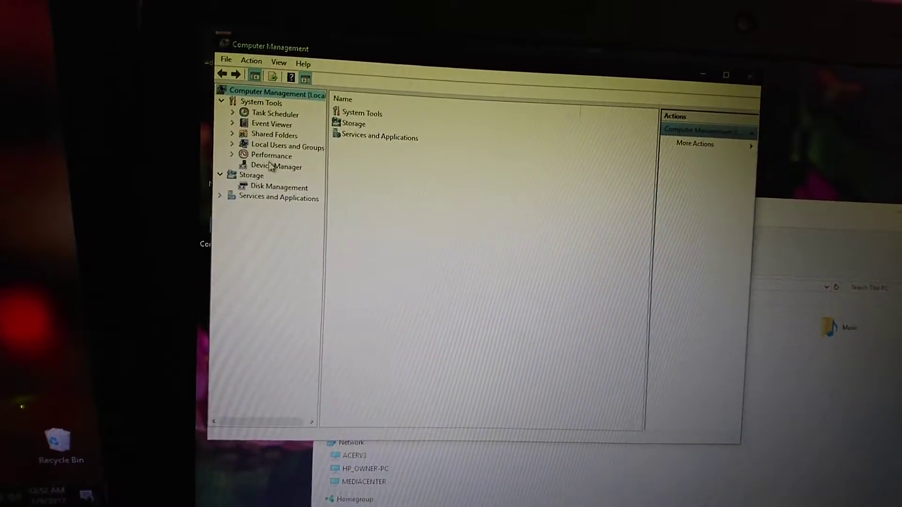
- Check that the Maxtor Basics Portable USB Device under Disk drives is working properly
click(276, 166)
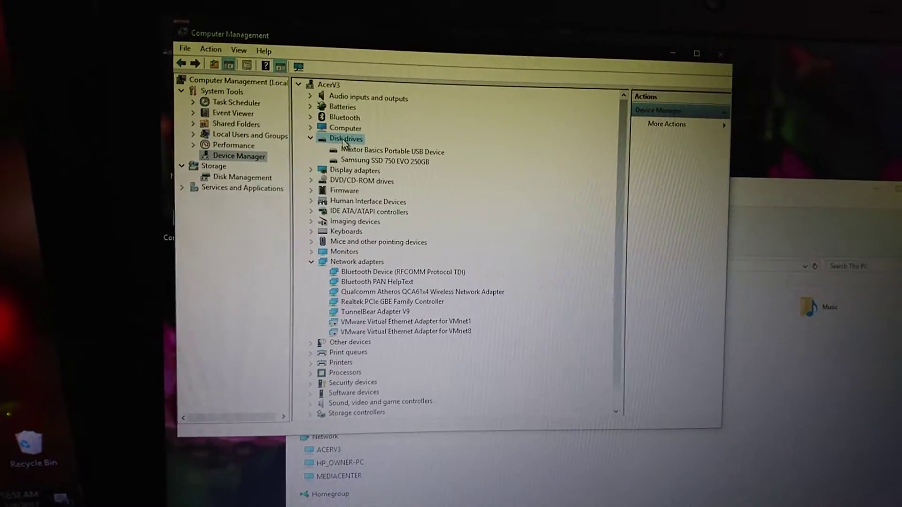
double_click(392, 152)
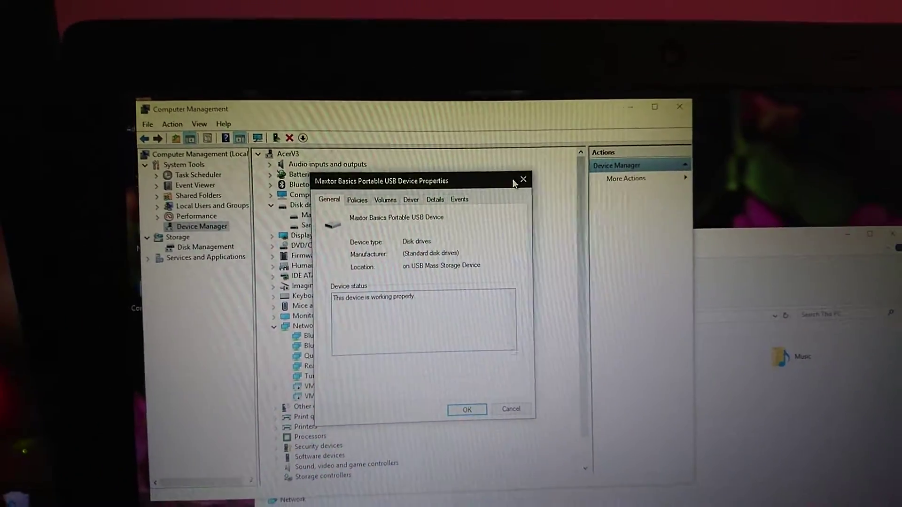
click(522, 180)
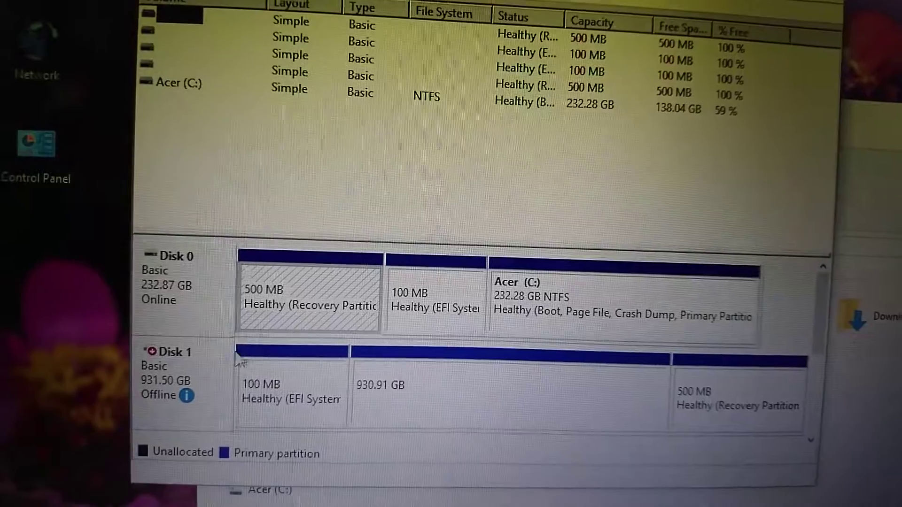
- Bring offline Disk 1 online and open the Acer (E:) drive in This PC
right_click(173, 379)
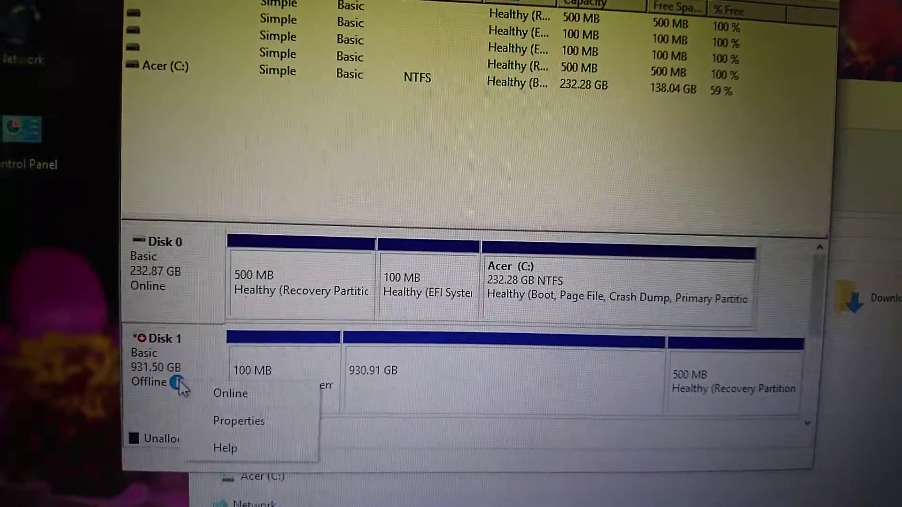
mouse_move(239, 390)
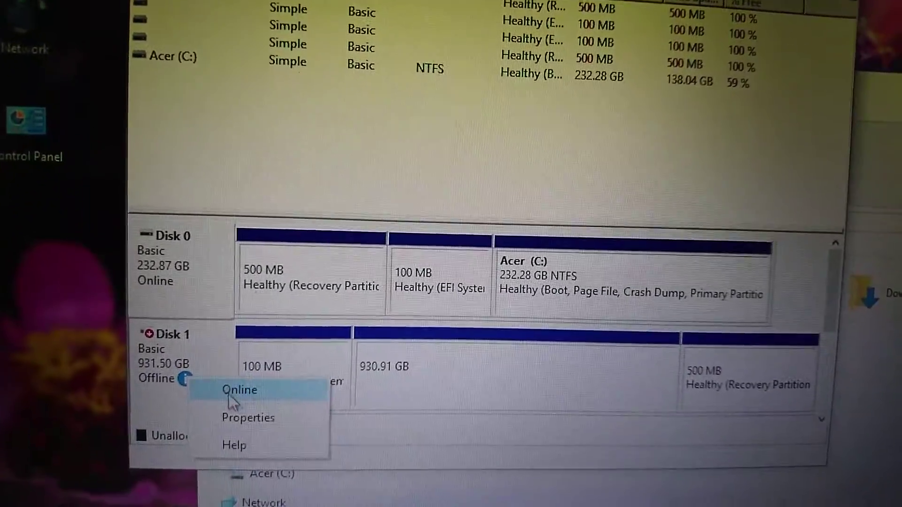
click(240, 390)
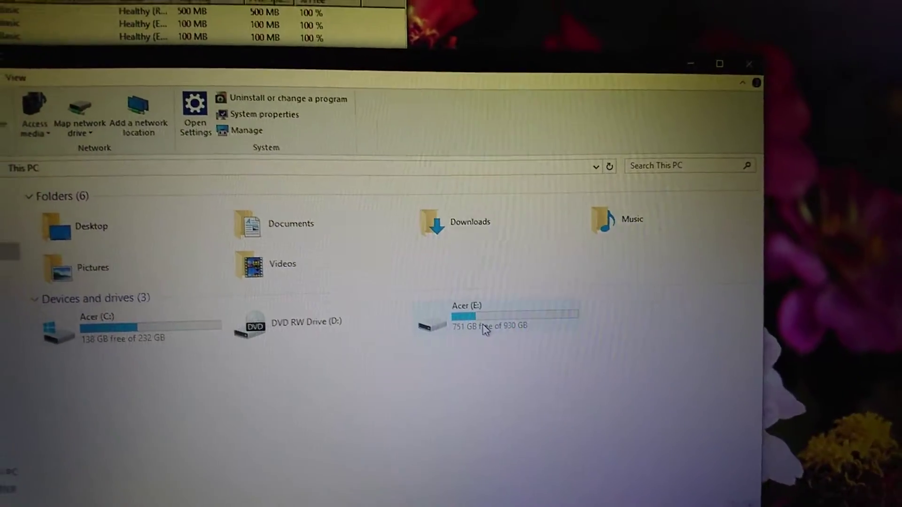
double_click(486, 322)
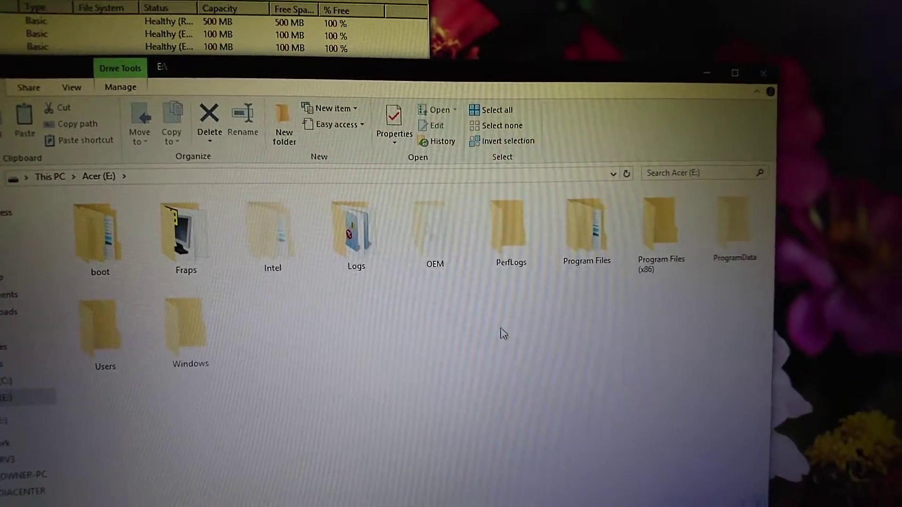